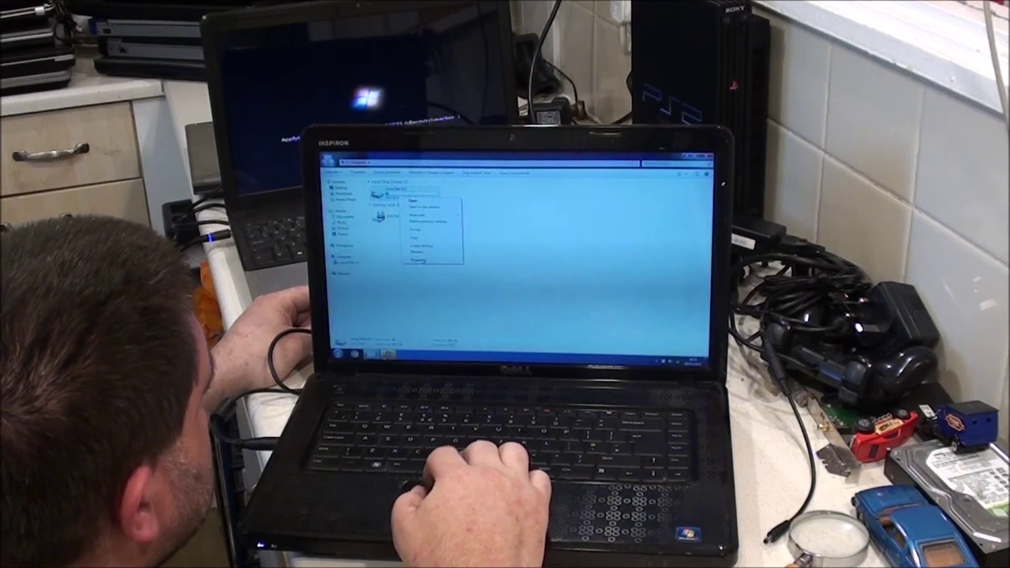
- Open the Properties of Local Disk (C:) to view its used and free space chart
click(414, 259)
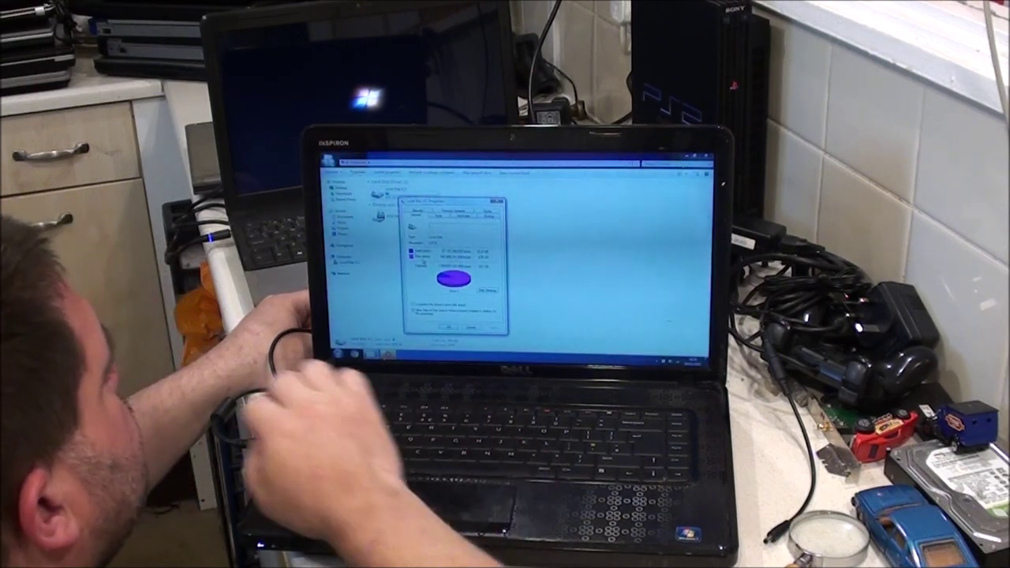